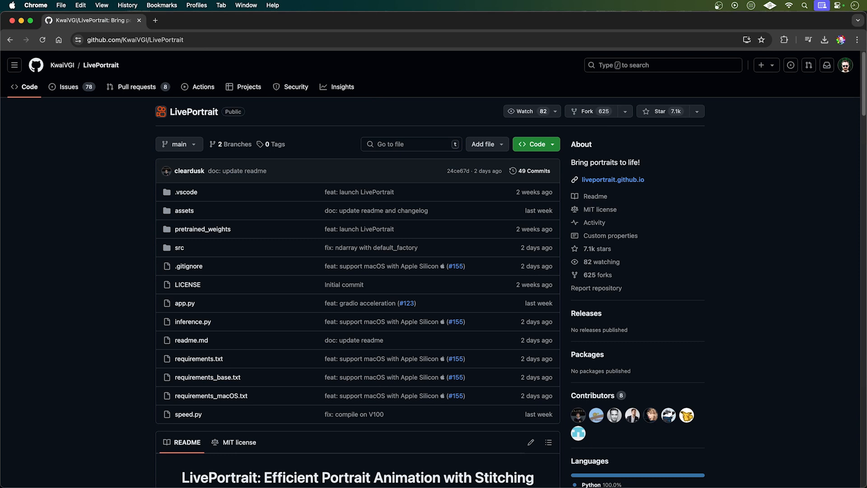
- Open the LivePortrait demo Space and load ref.mp4 as the driving video
{"action": "scroll", "scroll_direction": "down", "scroll_amount": 3}
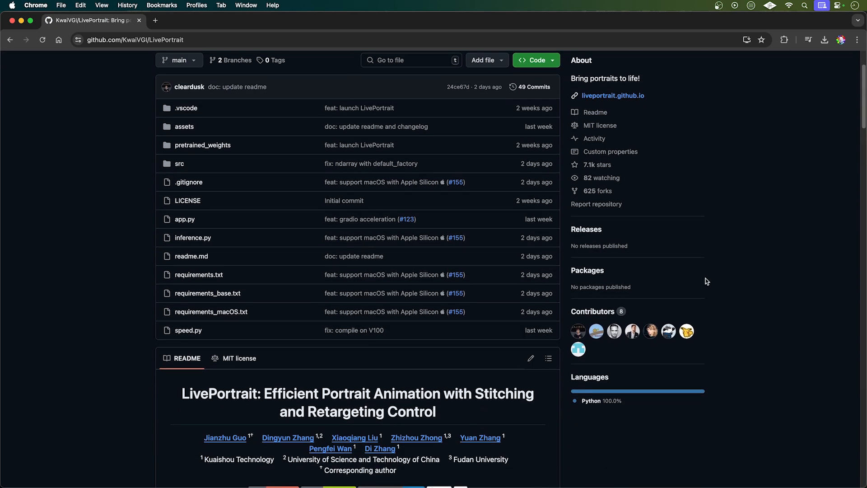
{"action": "scroll", "scroll_direction": "down", "scroll_amount": 3}
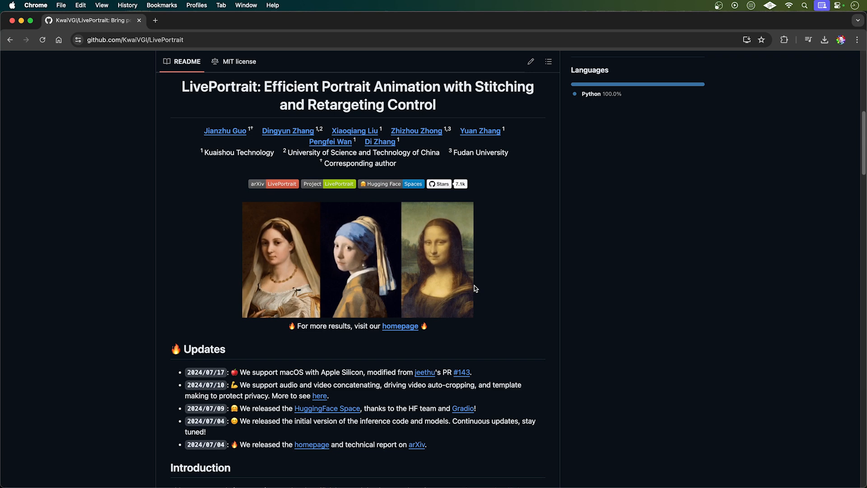
{"action": "left_click", "coordinate": [413, 184]}
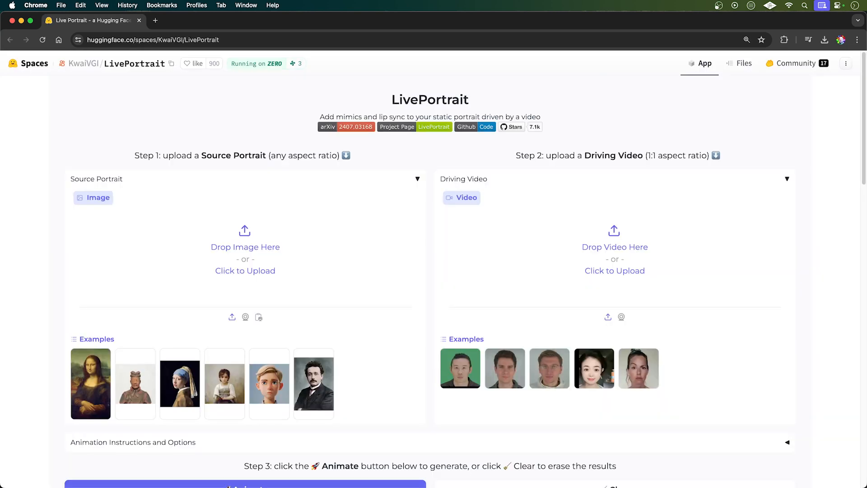
{"action": "mouse_move", "coordinate": [619, 216]}
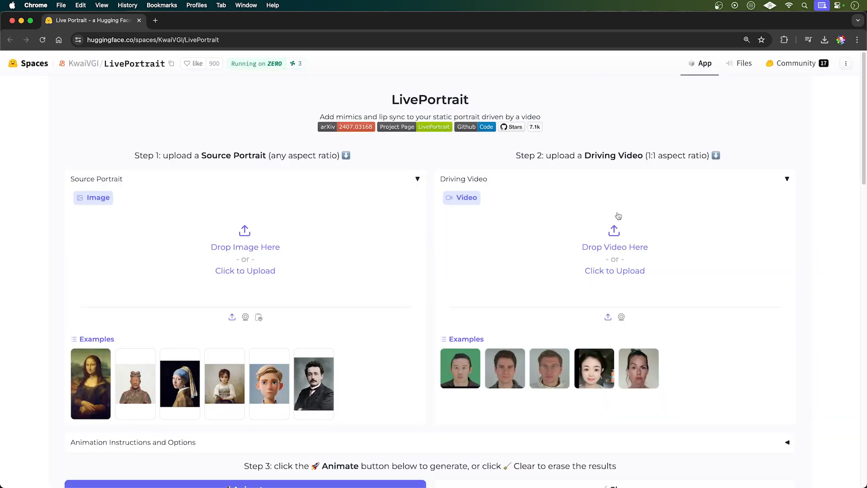
{"action": "left_click", "coordinate": [615, 271]}
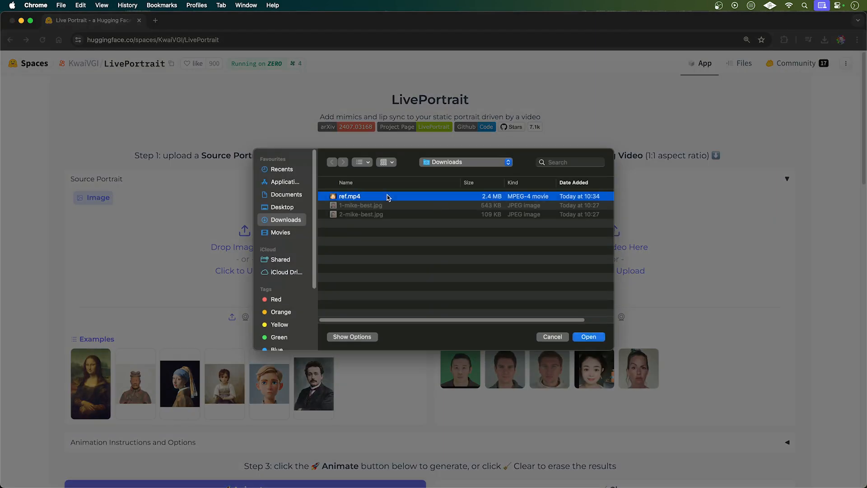
{"action": "left_click", "coordinate": [588, 336]}
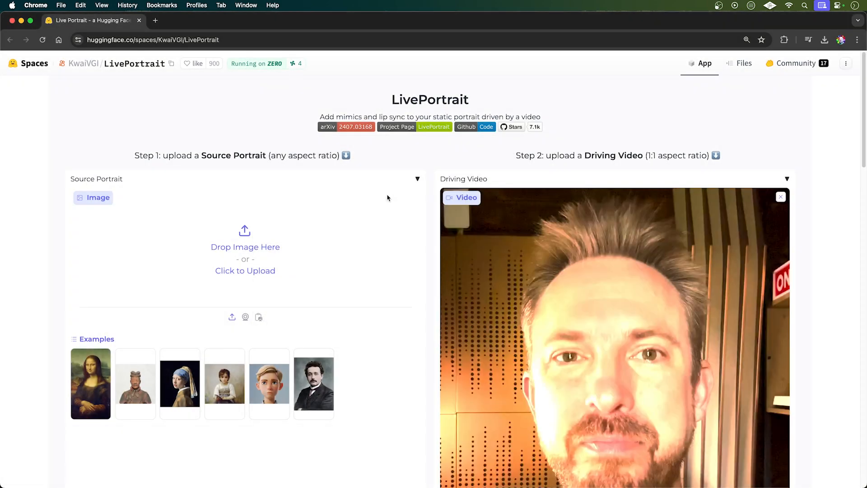
- Load 1-mike-best.jpg as the source portrait
{"action": "left_click", "coordinate": [245, 271]}
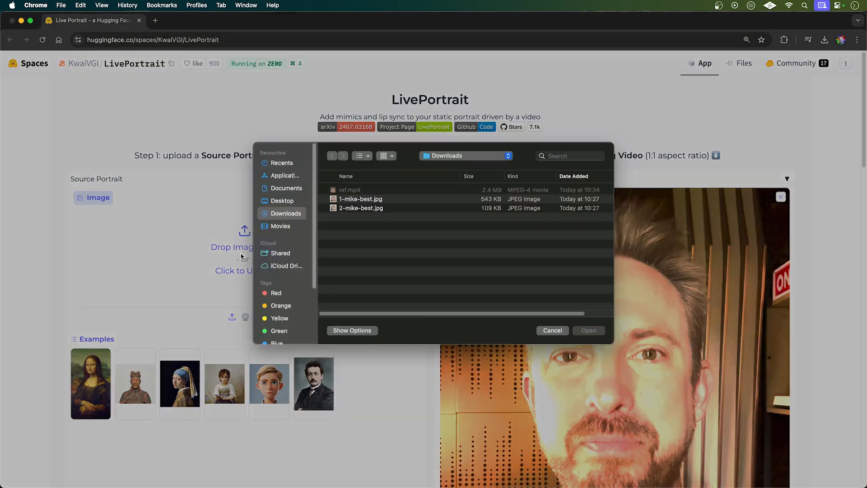
{"action": "left_click", "coordinate": [360, 205]}
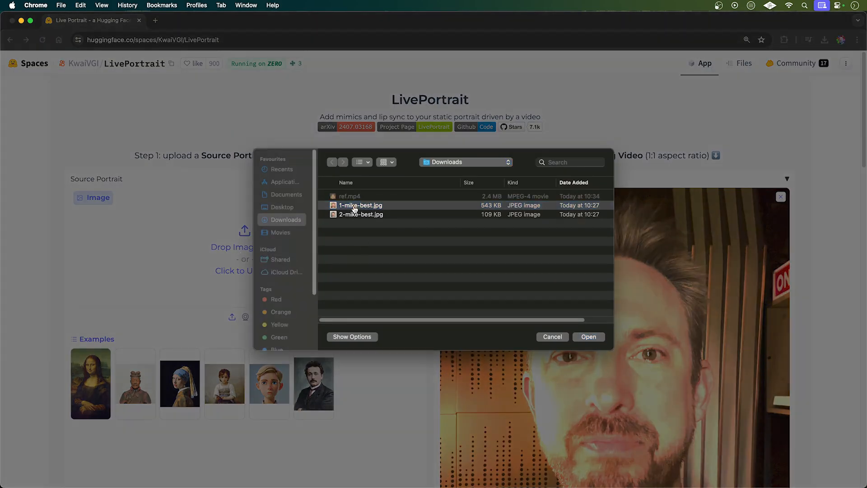
{"action": "left_click", "coordinate": [589, 336]}
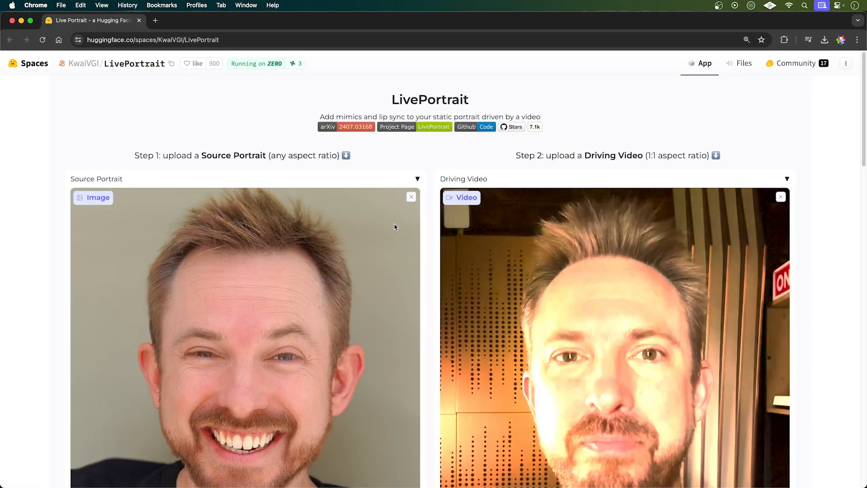
{"action": "scroll", "scroll_direction": "down", "scroll_amount": 3}
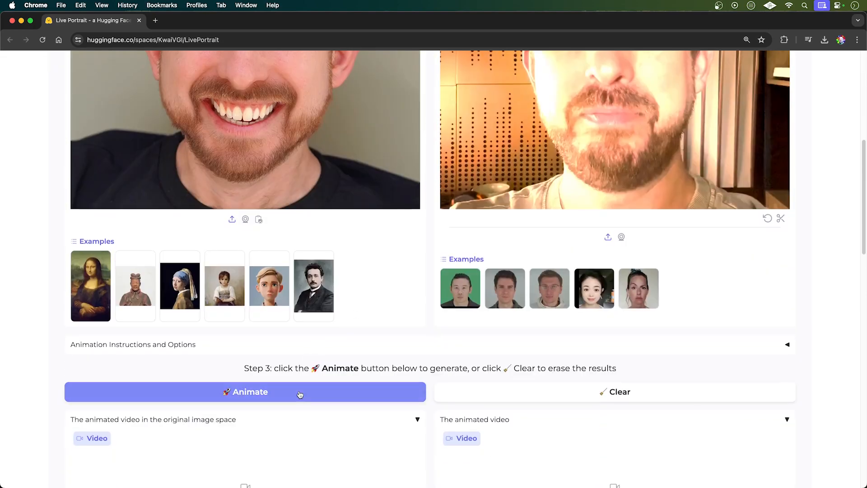
- Animate the man's portrait and play the webcam-driven and woman-driven result videos
{"action": "left_click", "coordinate": [245, 392]}
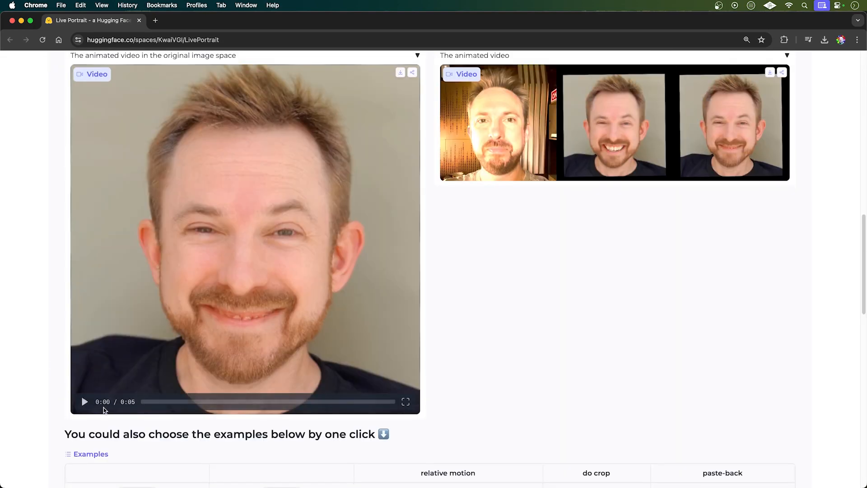
{"action": "left_click", "coordinate": [85, 401]}
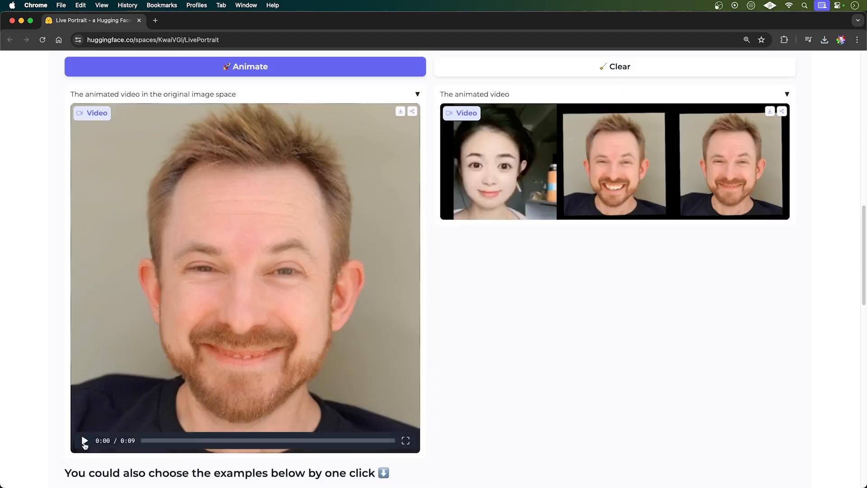
{"action": "left_click", "coordinate": [85, 442]}
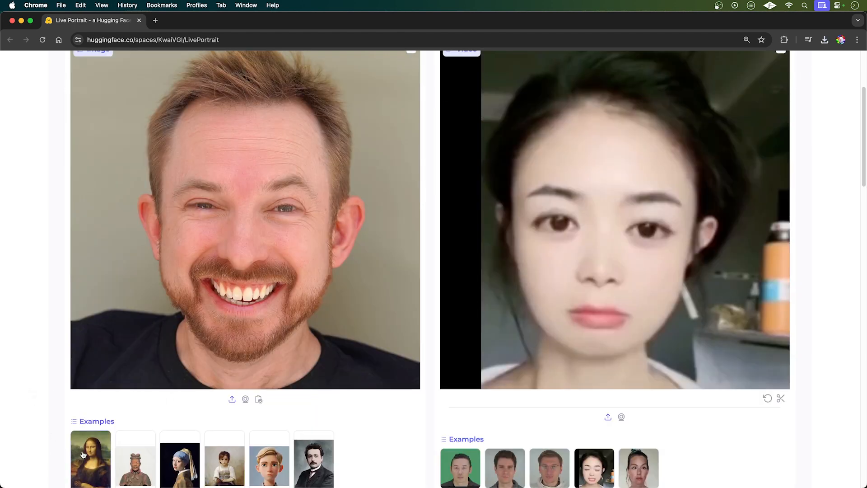
- Load the Mona Lisa example as the source portrait and scroll down the page
{"action": "left_click", "coordinate": [92, 464]}
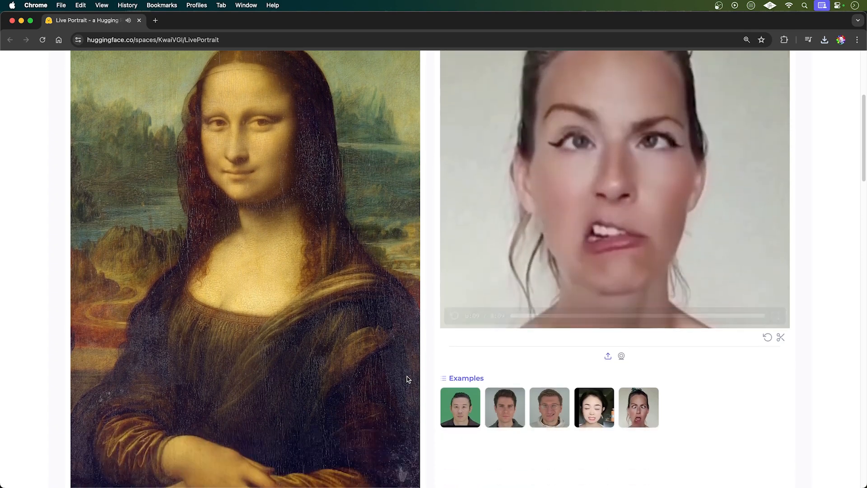
{"action": "scroll", "scroll_direction": "down", "scroll_amount": 3}
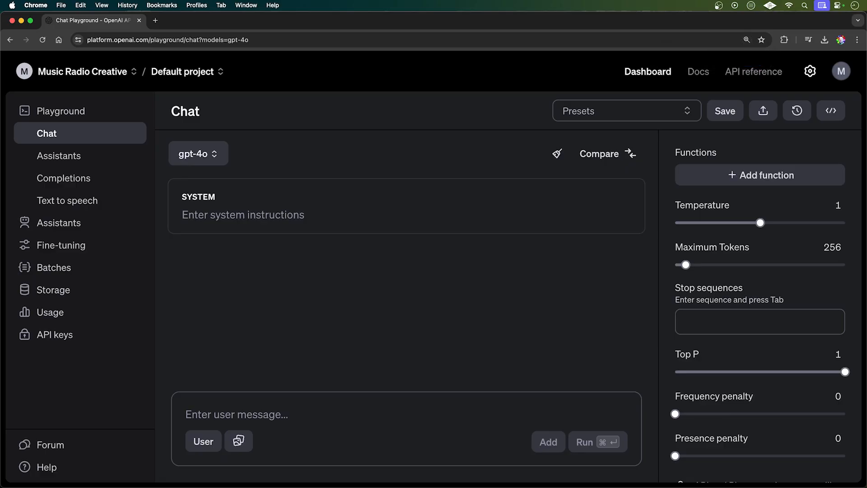
- Switch to gpt-4o-mini and generate an informative article on plant-based diet benefits
{"action": "left_click", "coordinate": [199, 153]}
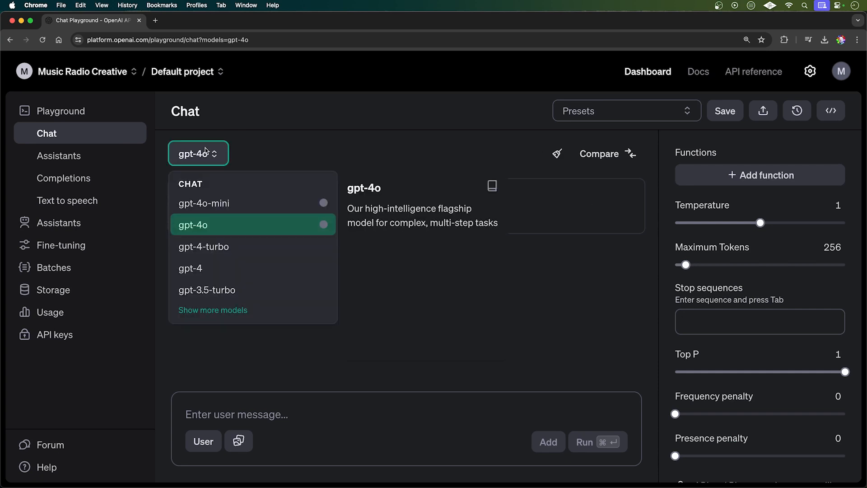
{"action": "mouse_move", "coordinate": [216, 203]}
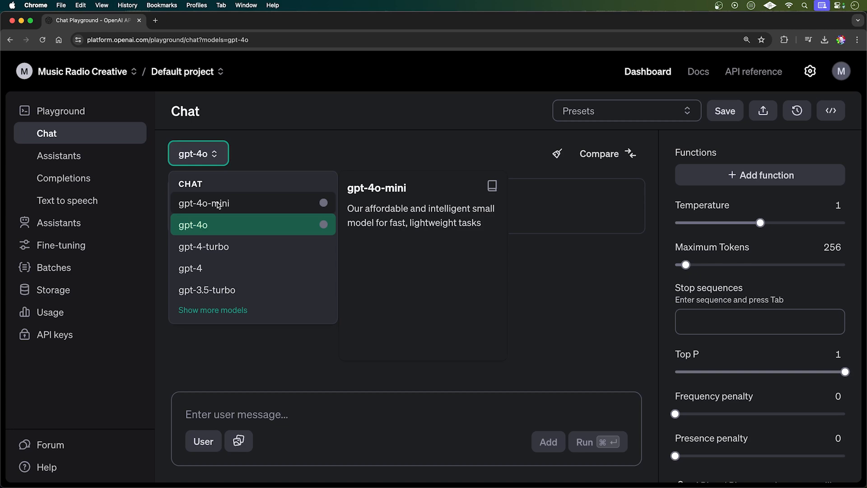
{"action": "left_click", "coordinate": [204, 203]}
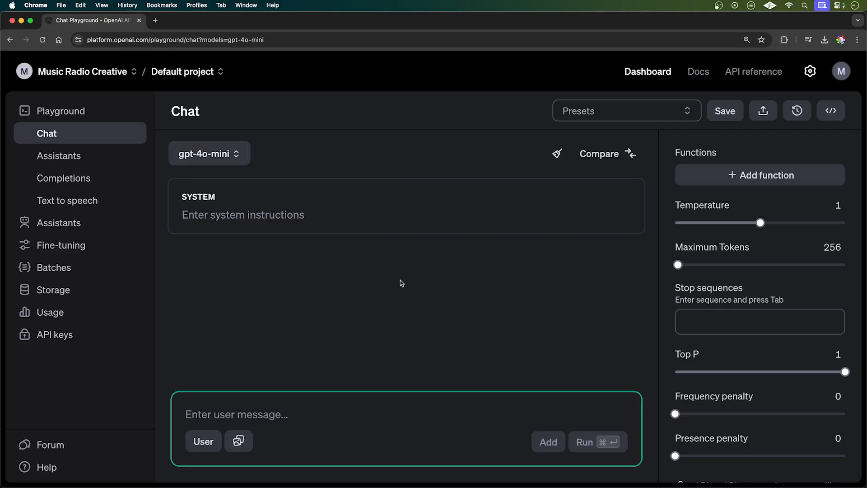
{"action": "mouse_move", "coordinate": [395, 279]}
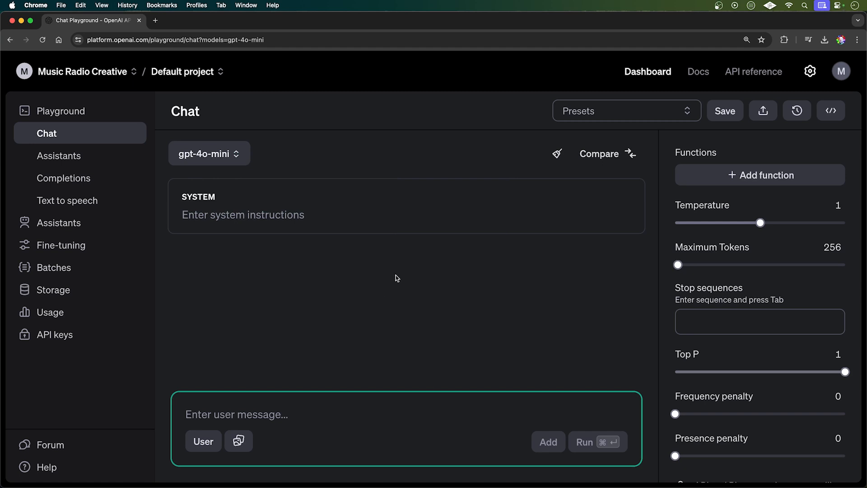
{"action": "type", "text": "Create an informative article on the benefits of a plant-based diet."}
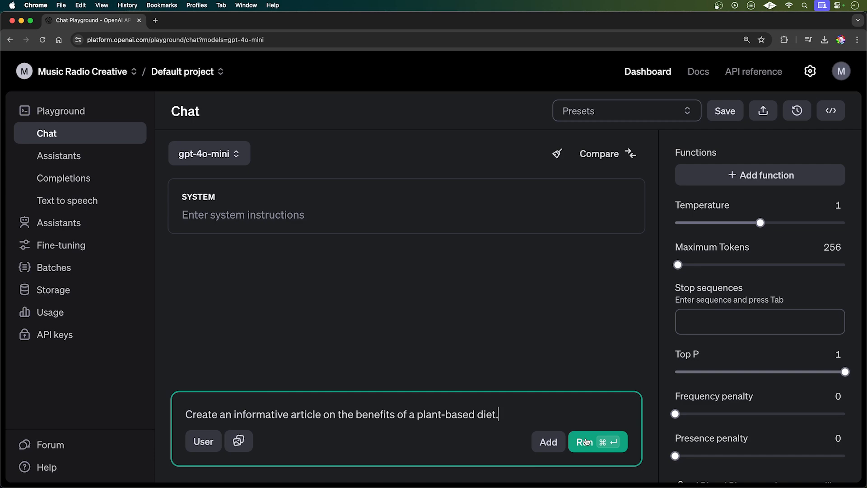
{"action": "left_click", "coordinate": [595, 442]}
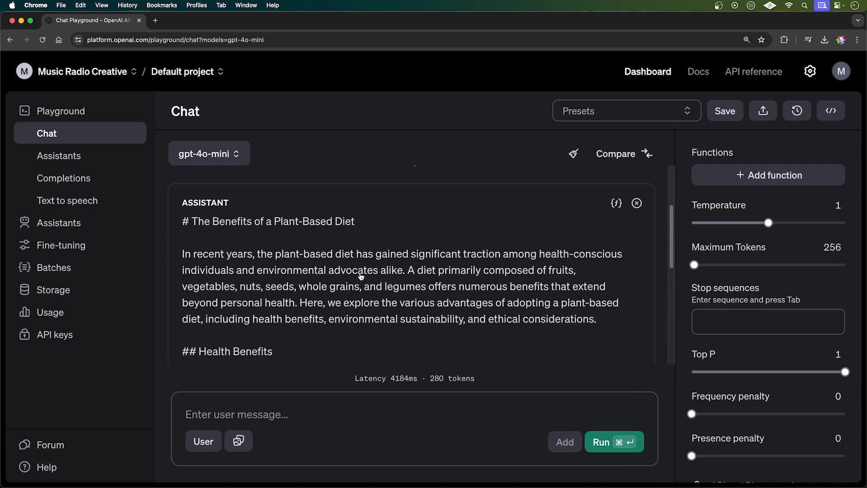
{"action": "scroll", "scroll_direction": "down", "scroll_amount": 3}
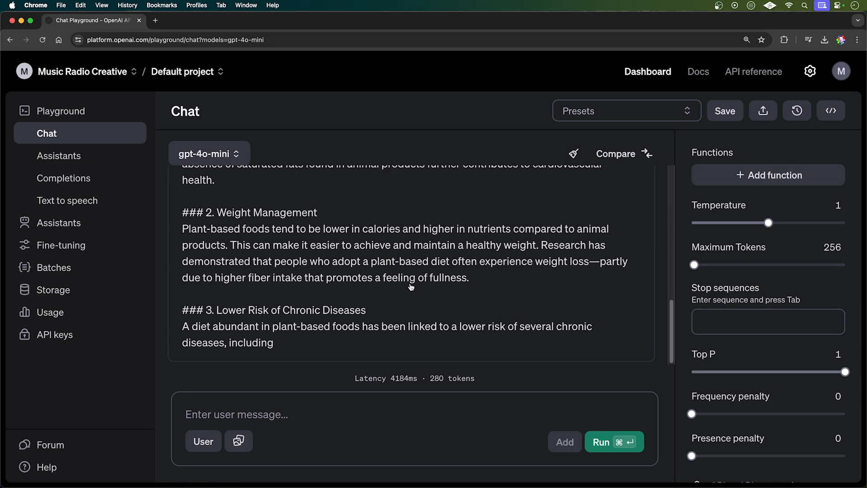
- Generate the top-5 remote-work productivity tools post, set Maximum Tokens to 1, and type 'continue'
{"action": "type", "text": "Write a blog post on the top 5 productivity tools for remote workers."}
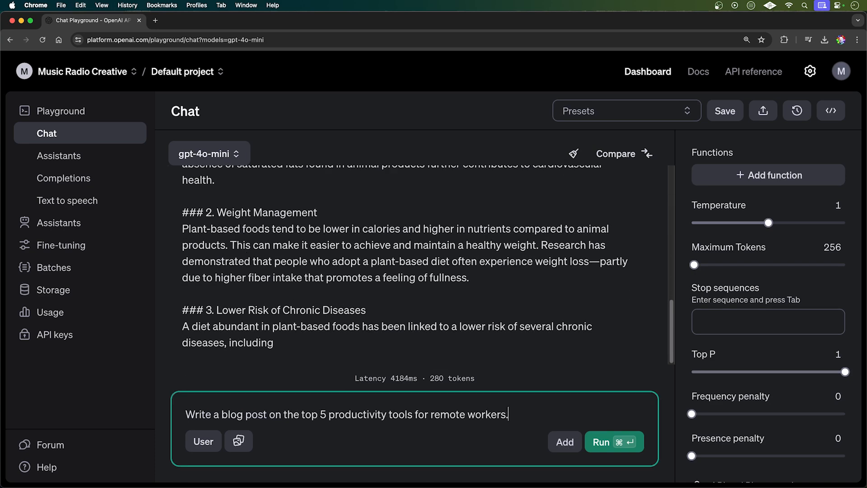
{"action": "left_click", "coordinate": [613, 441]}
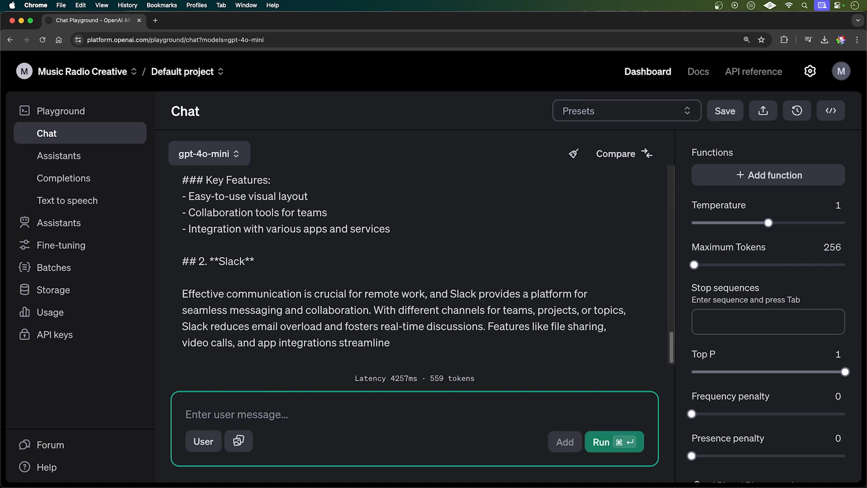
{"action": "mouse_move", "coordinate": [605, 407]}
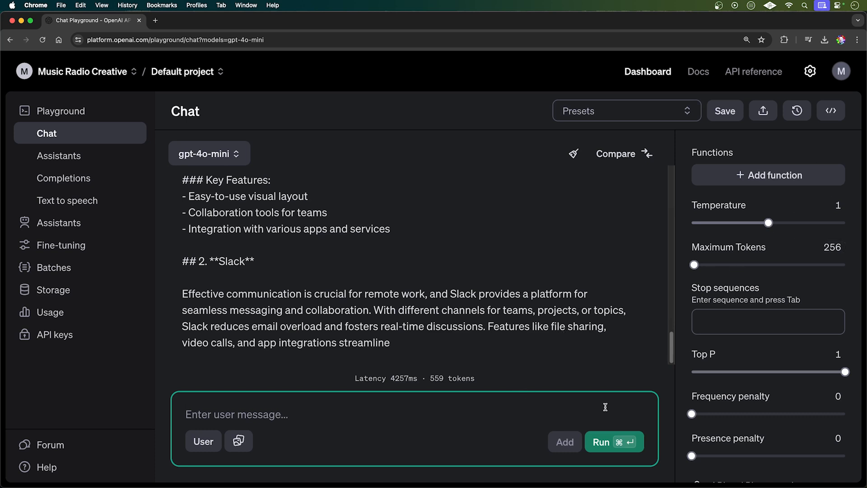
{"action": "mouse_move", "coordinate": [711, 270]}
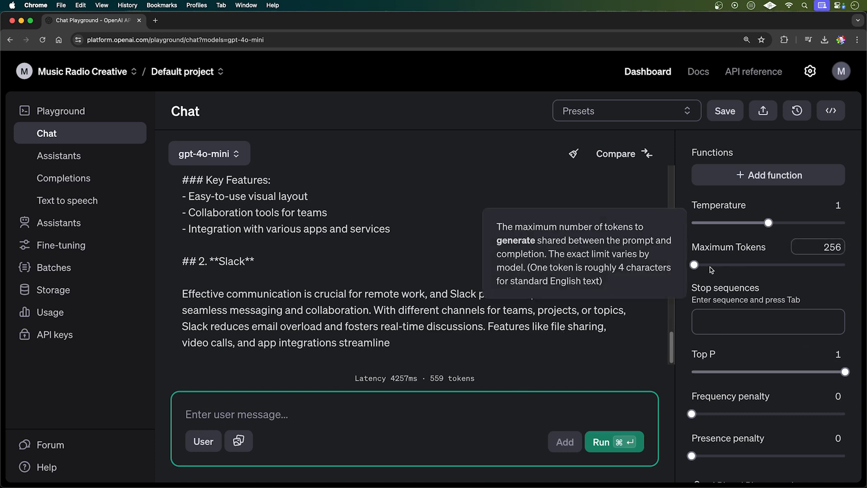
{"action": "left_click_drag", "start_coordinate": [695, 265], "coordinate": [845, 264]}
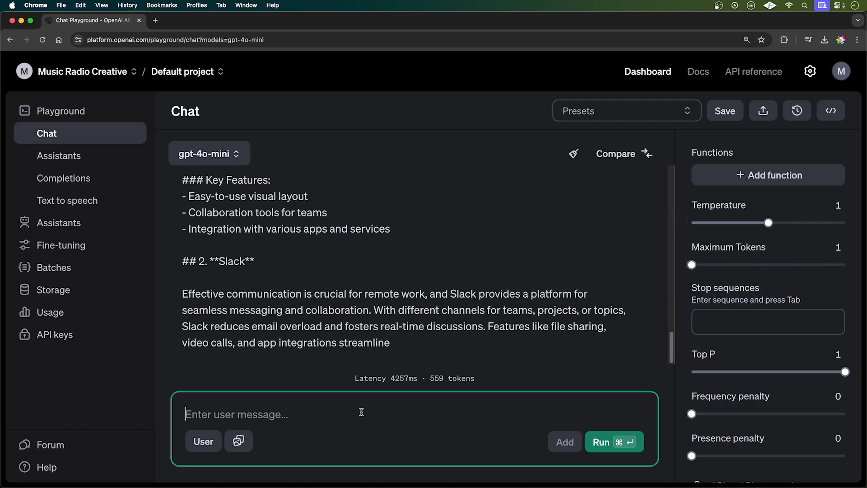
{"action": "type", "text": "continue"}
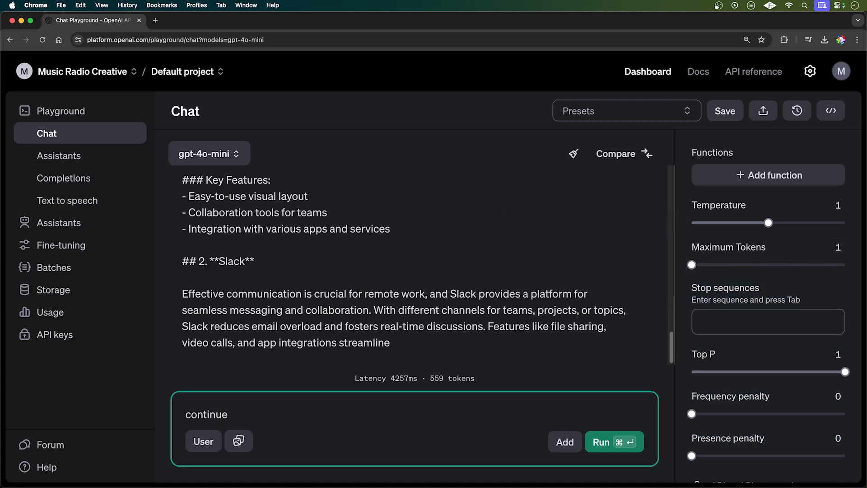
{"action": "left_click", "coordinate": [614, 442]}
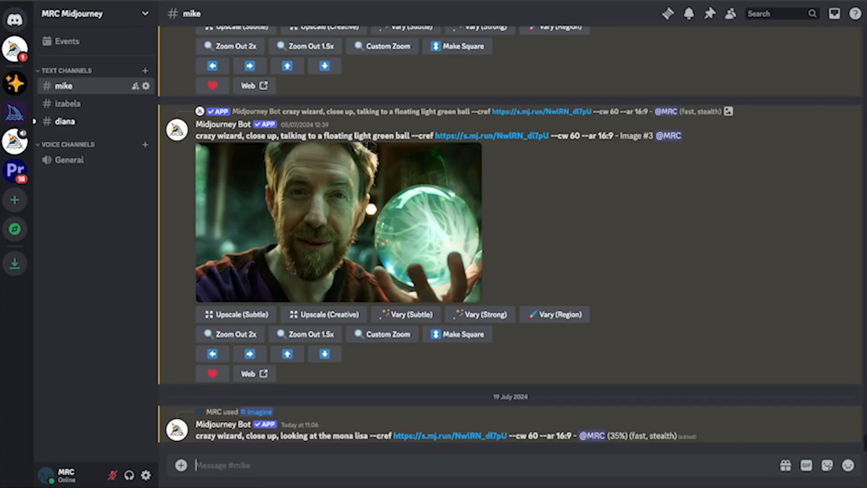
- Scroll through the Midjourney crazy wizard generations
{"action": "scroll", "scroll_direction": "down", "scroll_amount": 3}
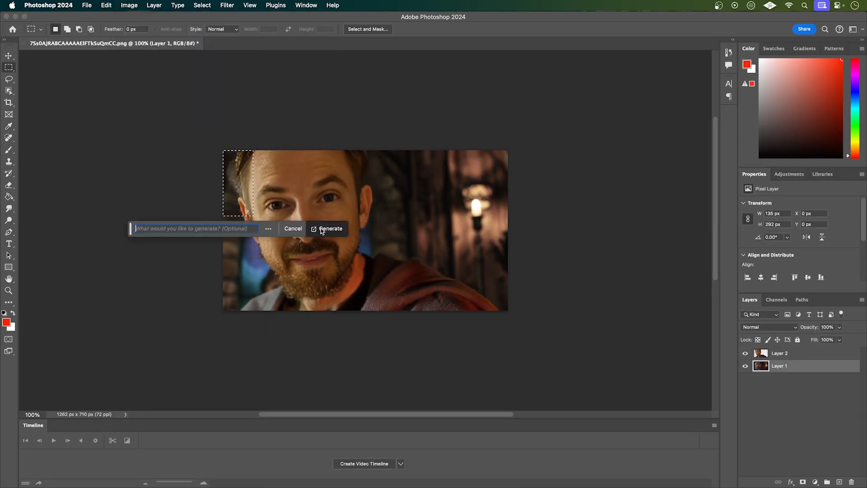
- Generate fill for the selected corner and type 'AI TOOLS' as a text layer
{"action": "left_click", "coordinate": [332, 228]}
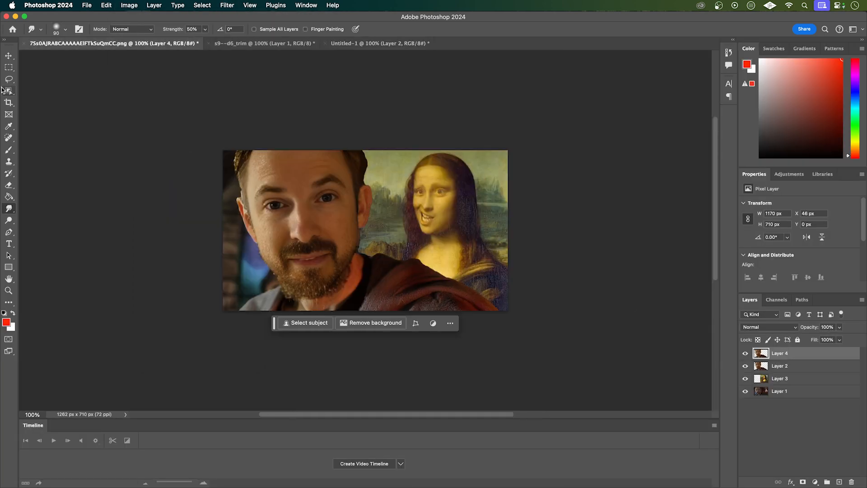
{"action": "type", "text": "AI TOOLS"}
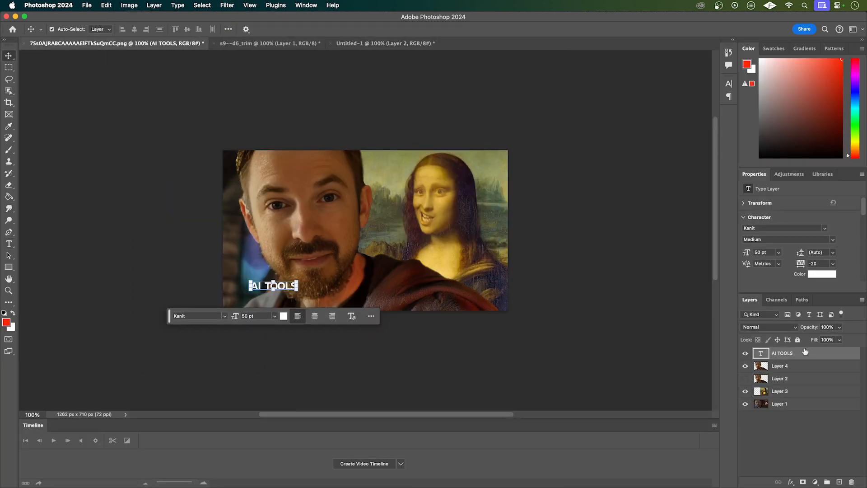